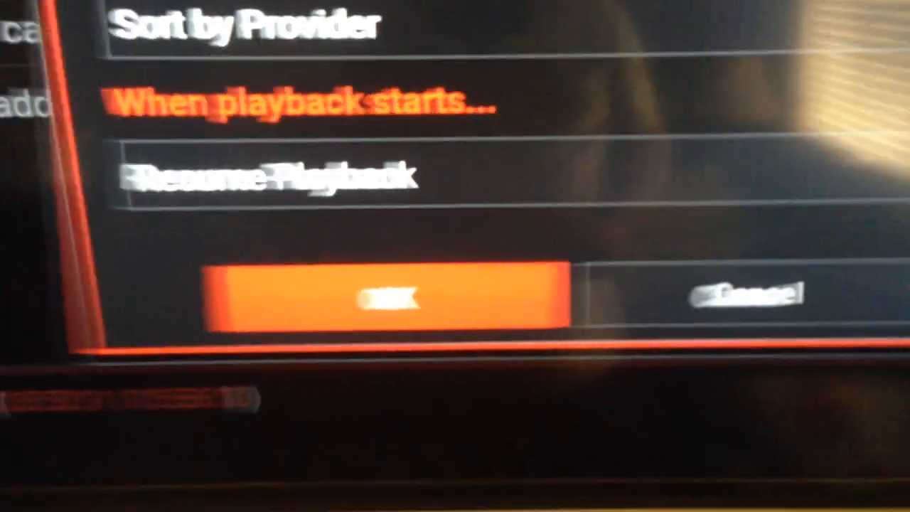
Confirm the Exodus settings with OK, returning to the Kodi home menu
left_click(383, 298)
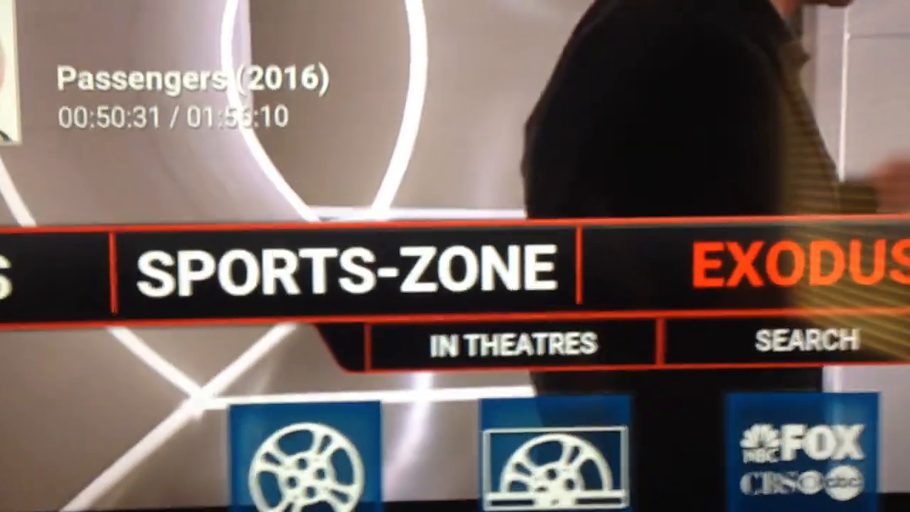